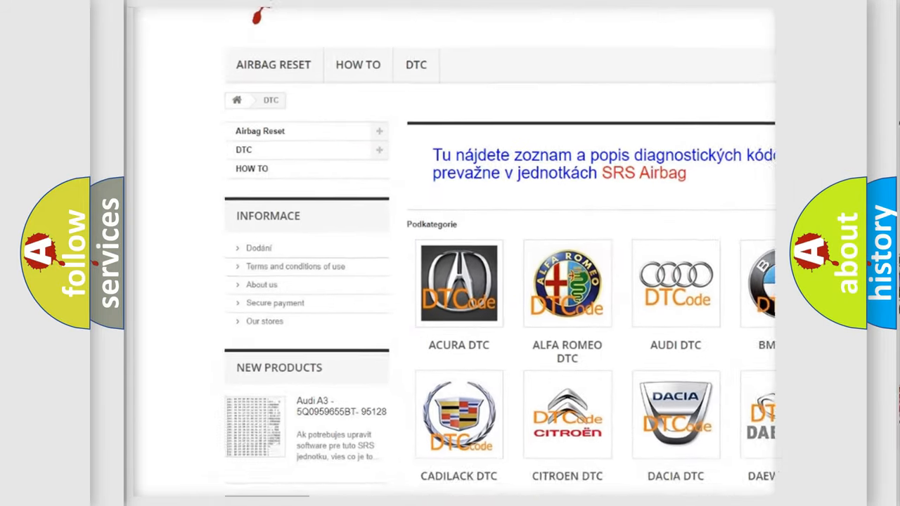
Scroll the DTC subcategories grid and open the ISUZU DTC page listing codes like B0002
{"action": "scroll", "scroll_direction": "down", "scroll_amount": 3}
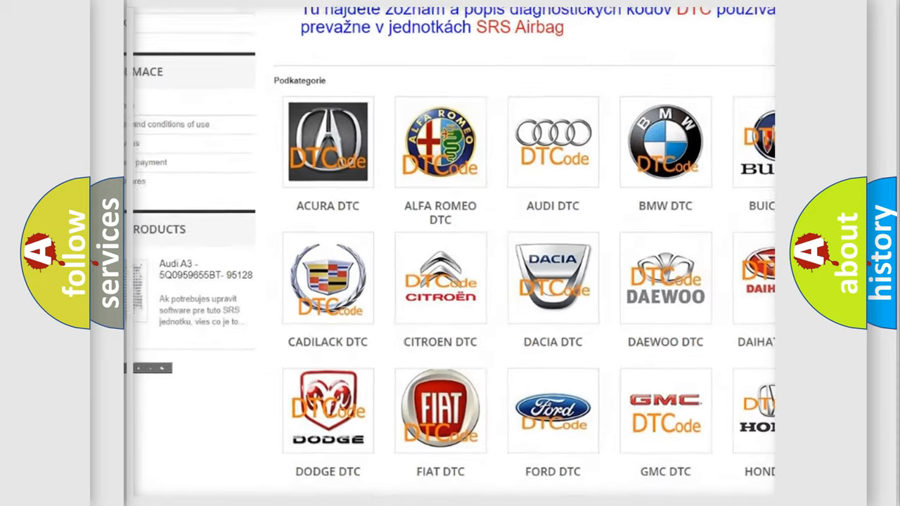
{"action": "scroll", "scroll_direction": "down", "scroll_amount": 3}
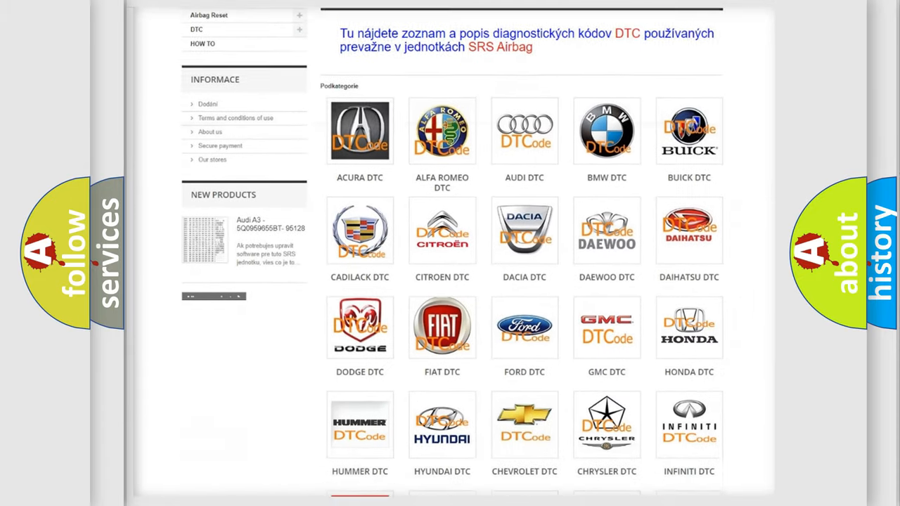
{"action": "scroll", "scroll_direction": "down", "scroll_amount": 3}
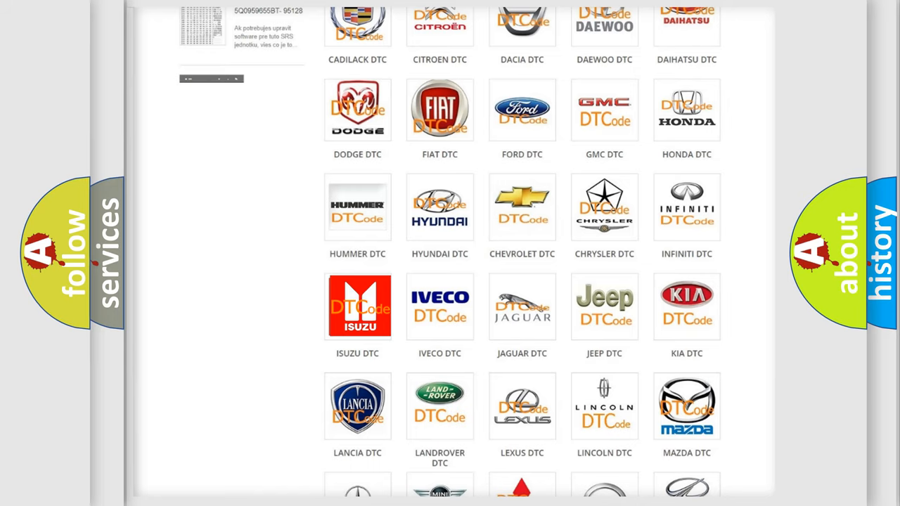
{"action": "left_click", "coordinate": [357, 305]}
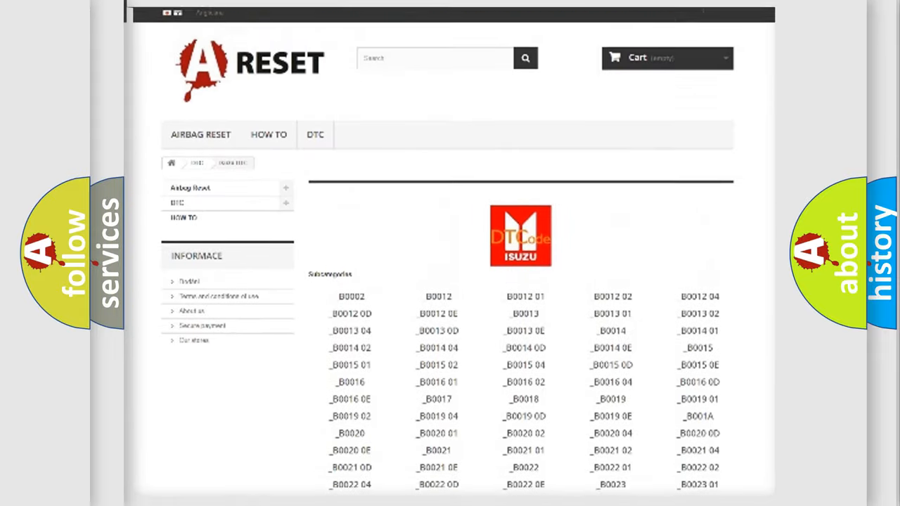